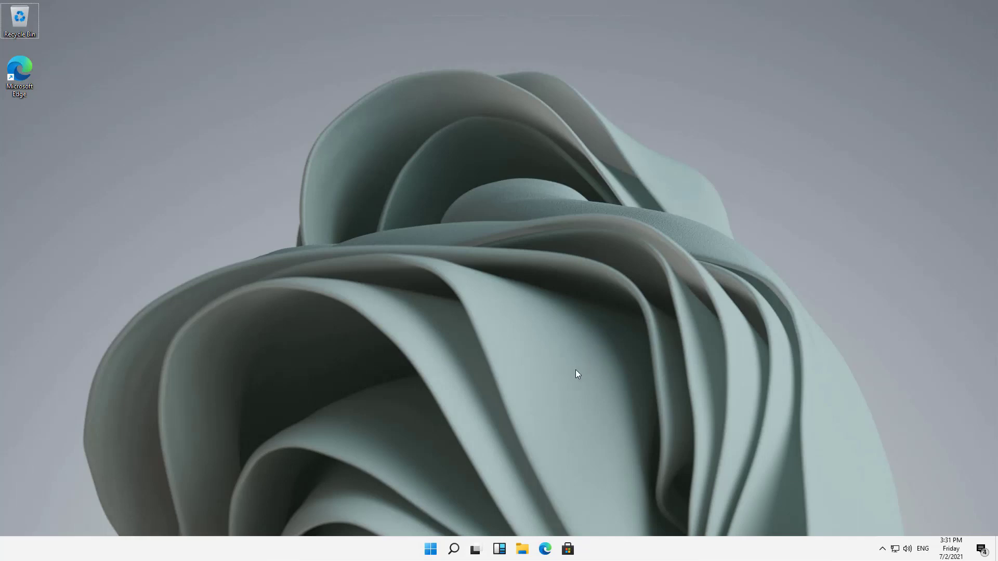
{"action": "mouse_move", "coordinate": [756, 447]}
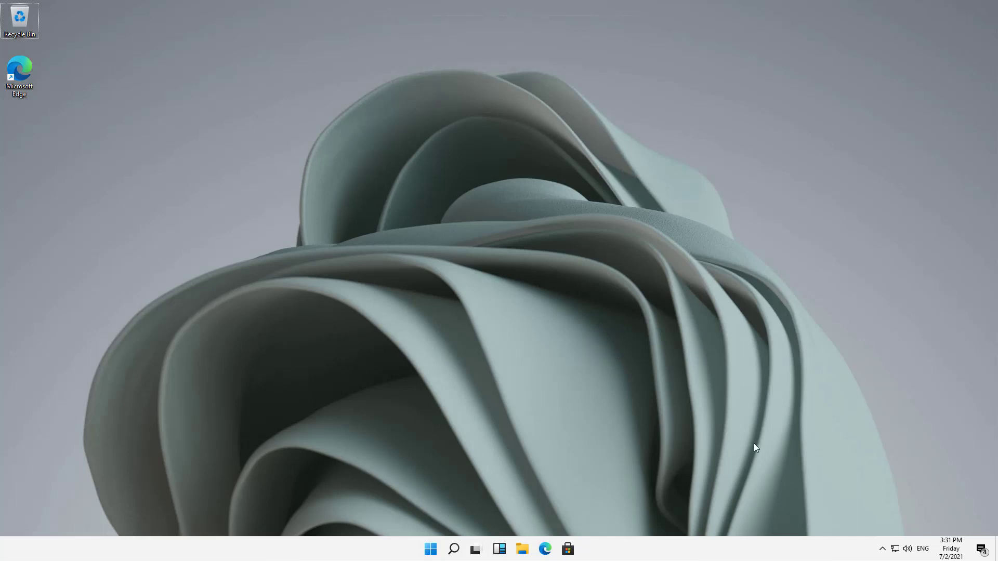
{"action": "mouse_move", "coordinate": [895, 549]}
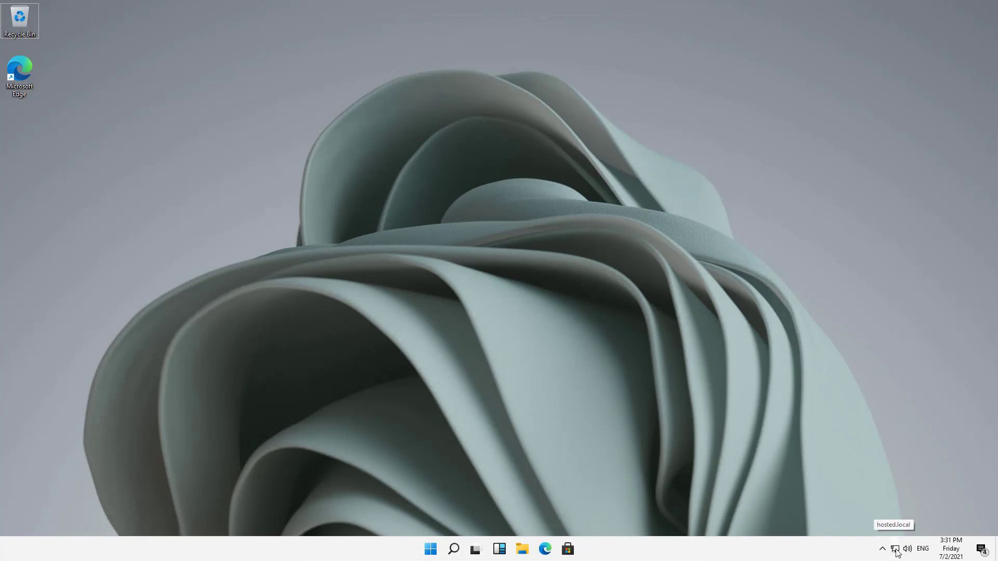
- Bring up the system tray network icon's context menu
{"action": "right_click", "coordinate": [894, 548]}
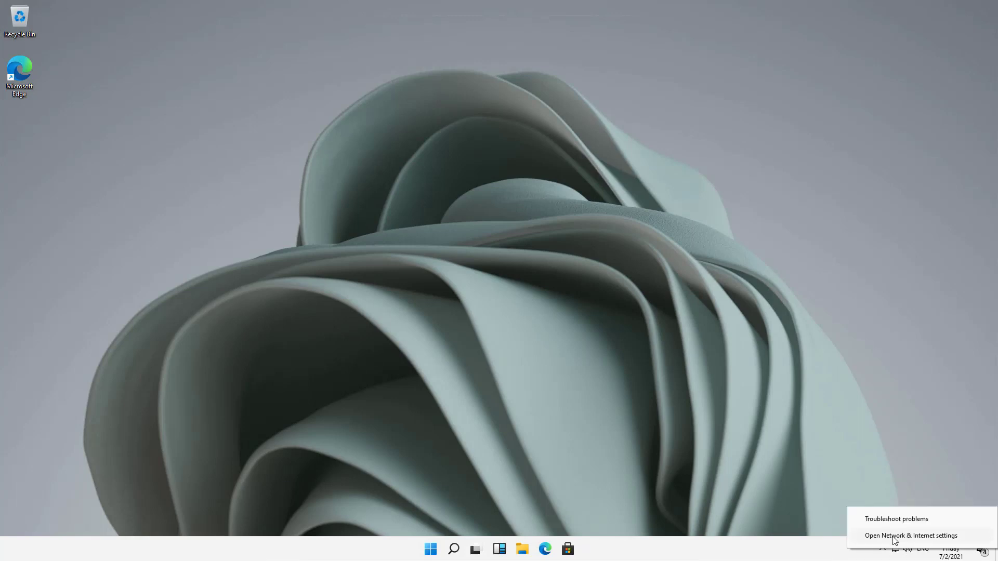
- Go from Network & Internet settings through Network and Sharing Center to the adapter list
{"action": "left_click", "coordinate": [910, 535]}
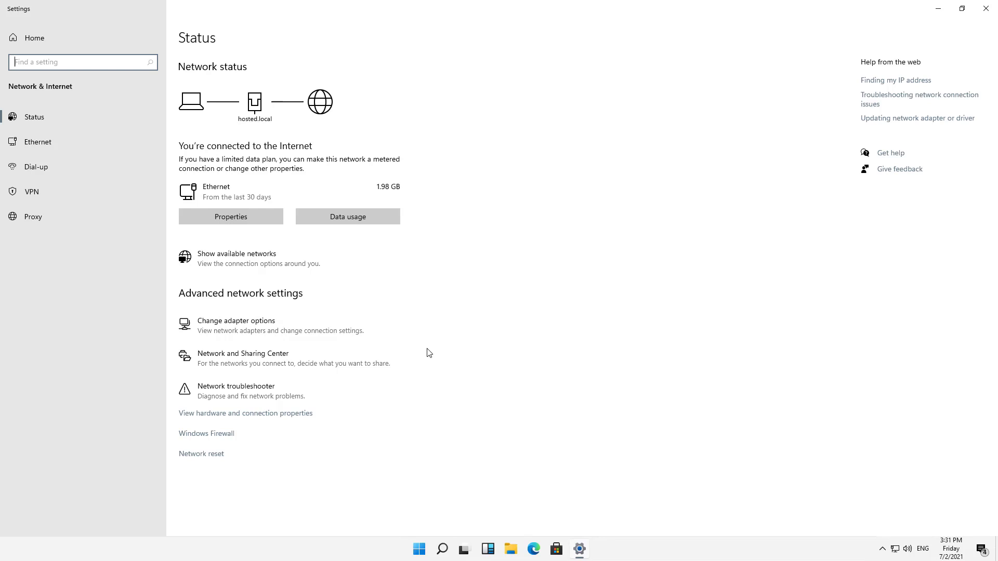
{"action": "mouse_move", "coordinate": [263, 358]}
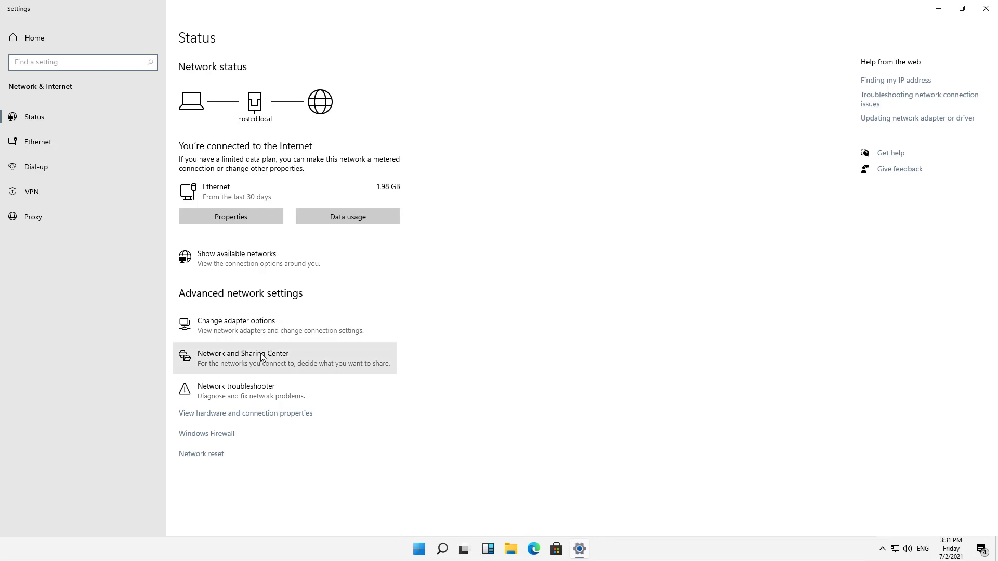
{"action": "left_click", "coordinate": [243, 358]}
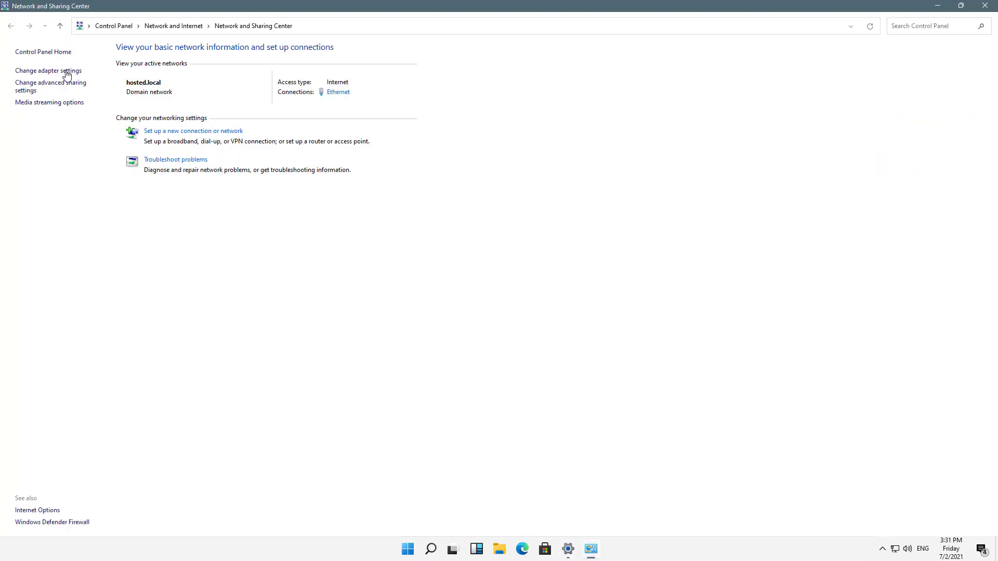
{"action": "left_click", "coordinate": [47, 71]}
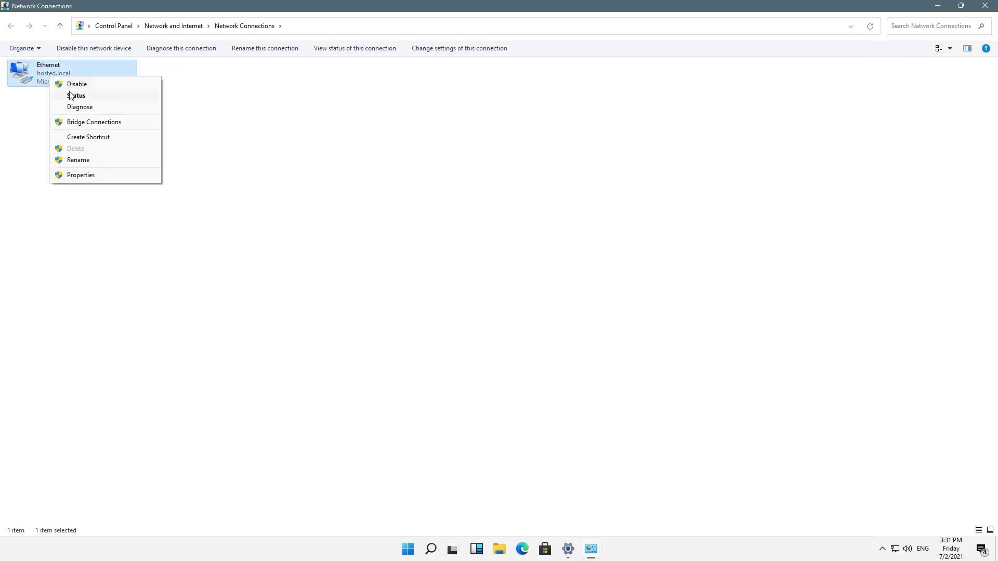
- Review the Ethernet connection's details (IPv4, subnet, gateway, DNS), then close both dialogs
{"action": "left_click", "coordinate": [76, 95]}
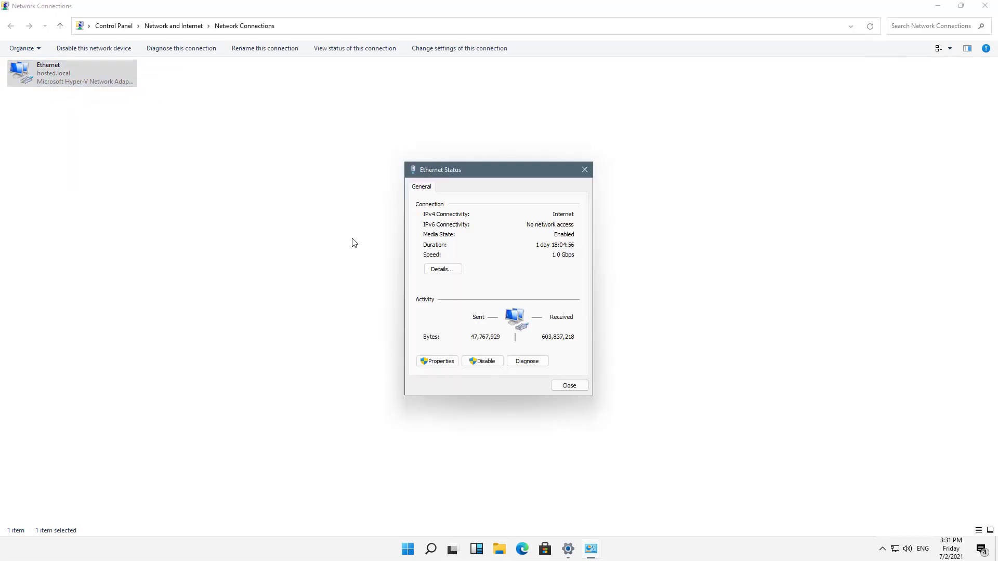
{"action": "left_click", "coordinate": [442, 268]}
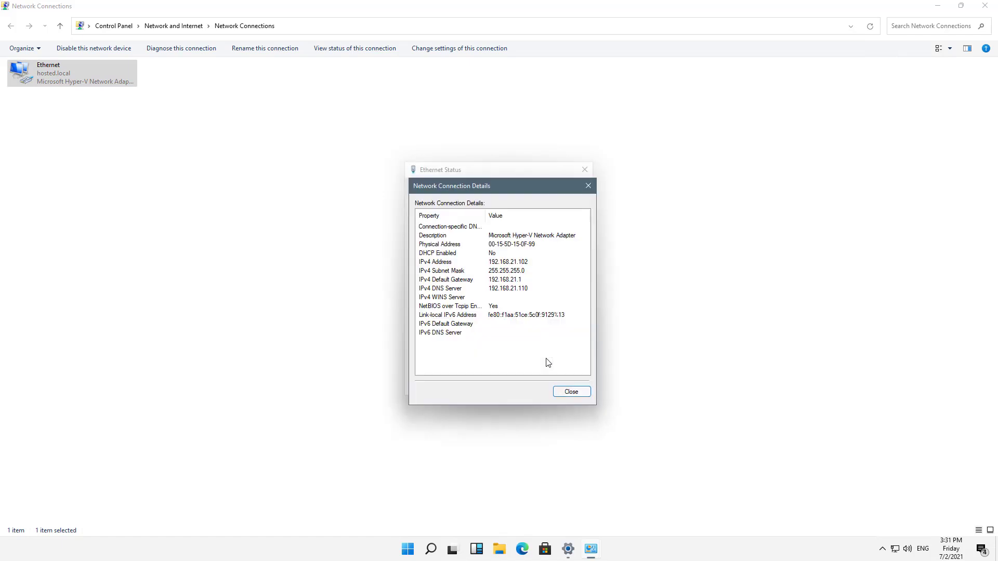
{"action": "mouse_move", "coordinate": [492, 267]}
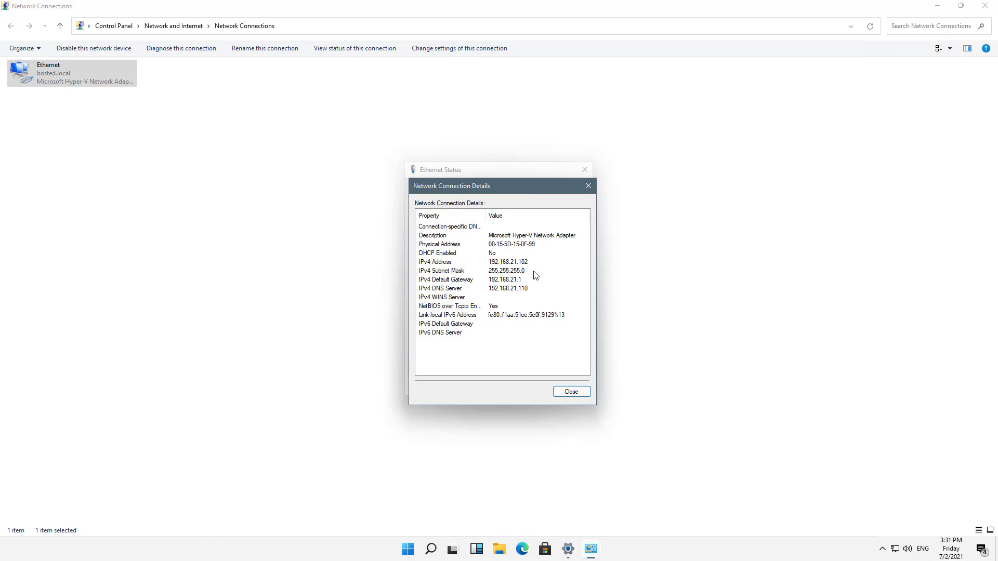
{"action": "mouse_move", "coordinate": [536, 281]}
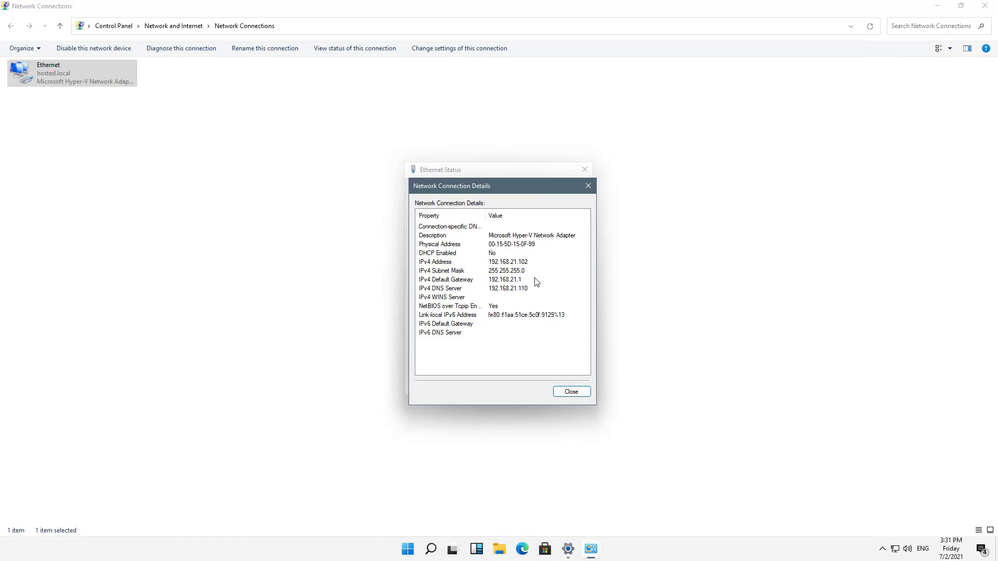
{"action": "mouse_move", "coordinate": [571, 391]}
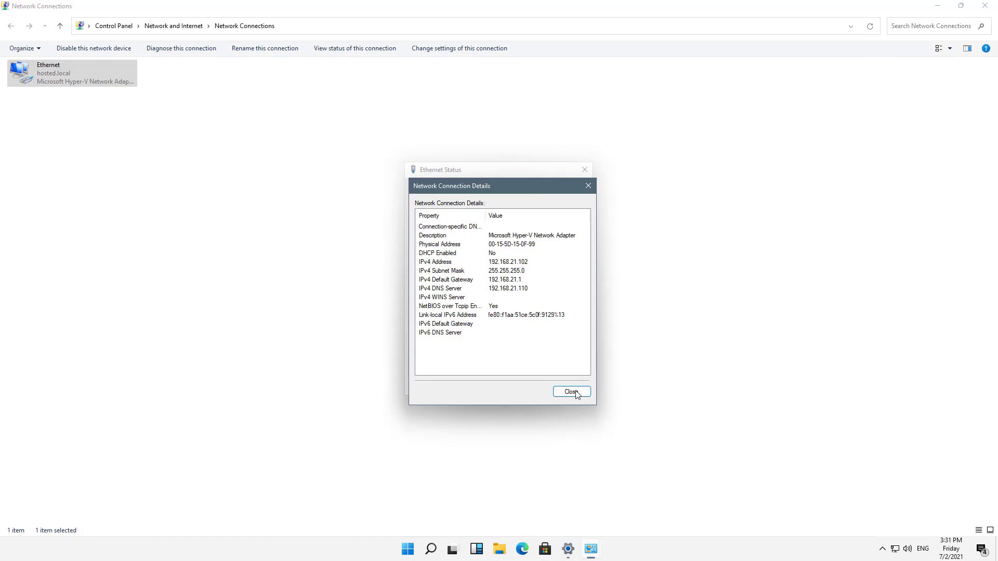
{"action": "left_click", "coordinate": [570, 392]}
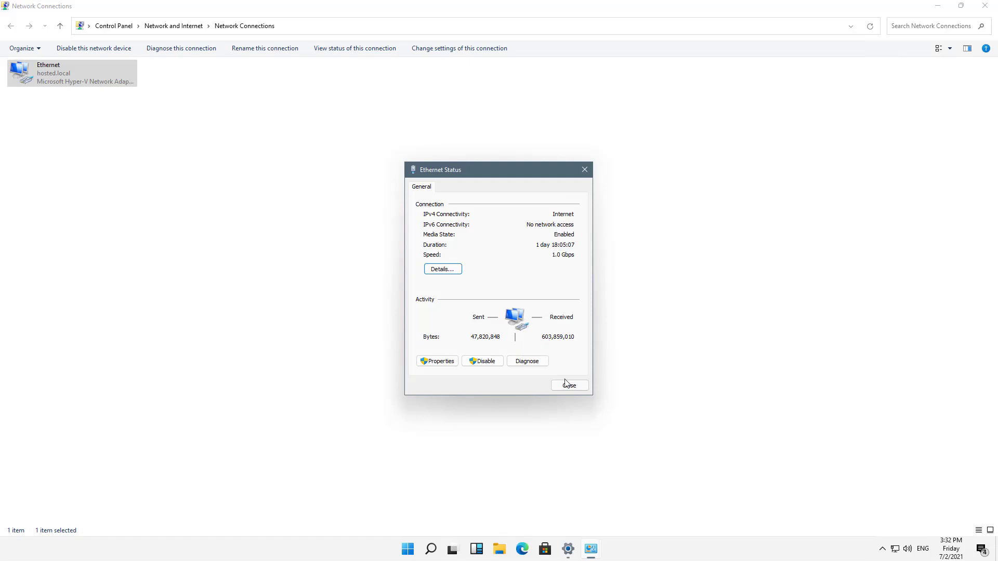
{"action": "left_click", "coordinate": [568, 385]}
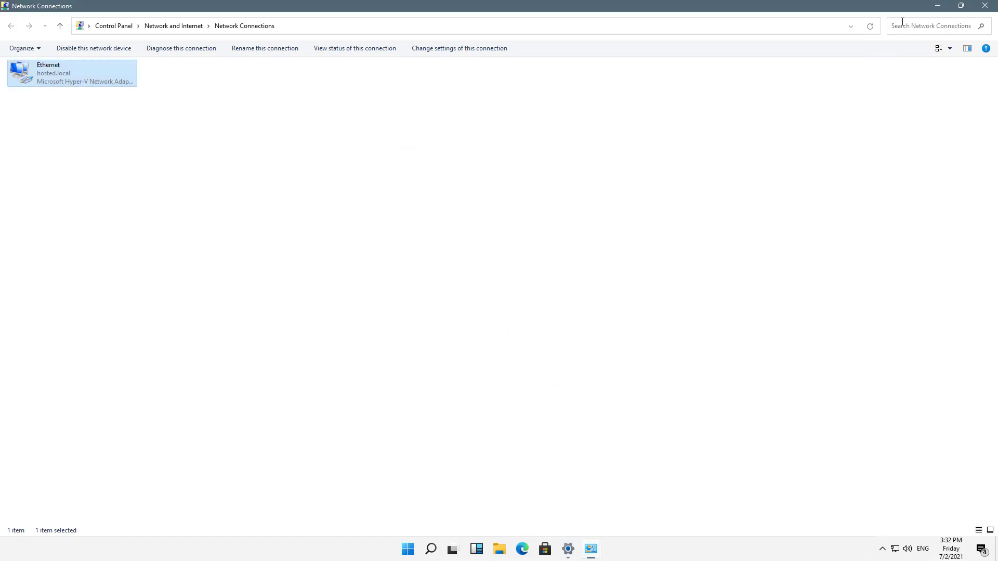
- Return to the Network status page and reopen the Network Connections list
{"action": "left_click", "coordinate": [11, 25]}
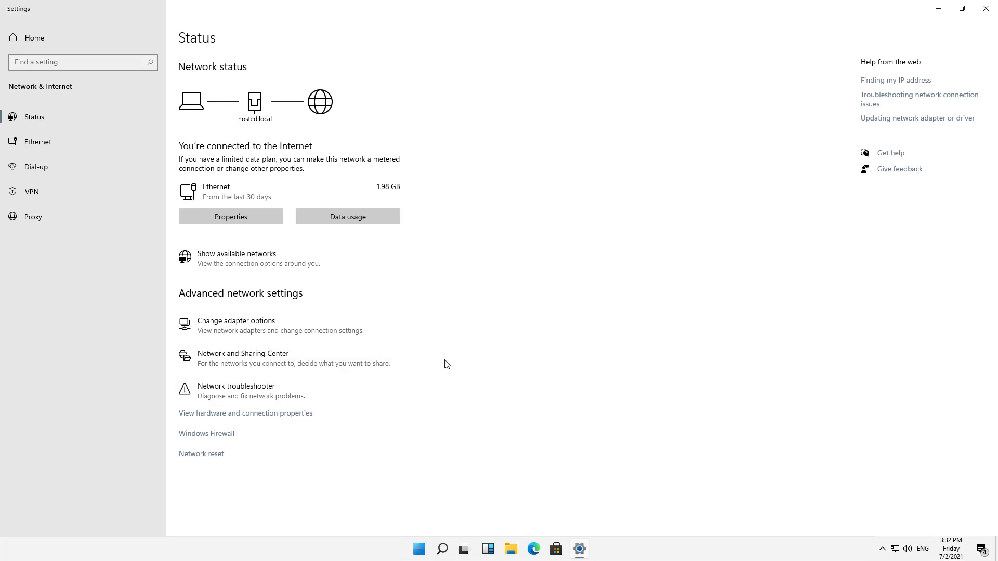
{"action": "right_click", "coordinate": [895, 548]}
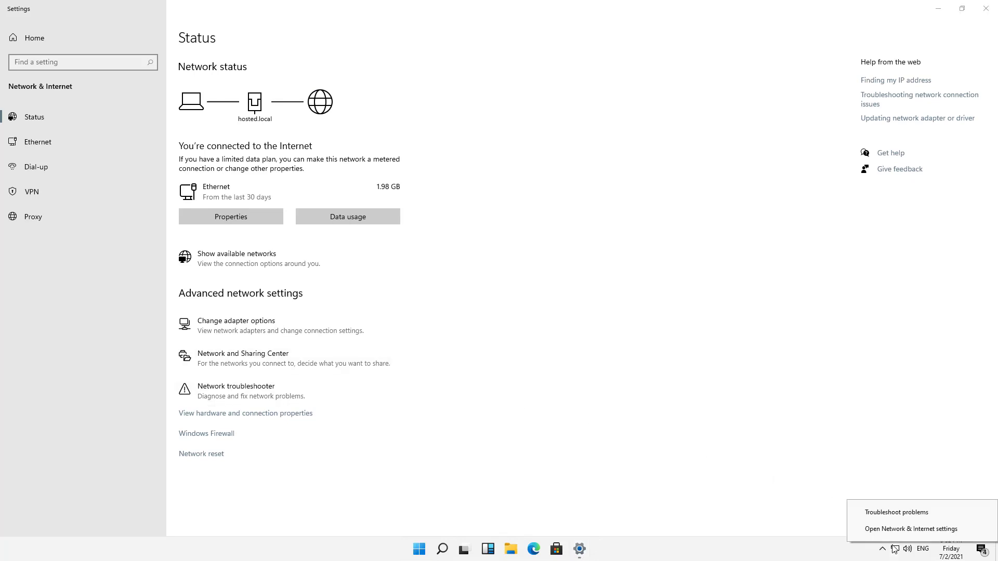
{"action": "mouse_move", "coordinate": [501, 247]}
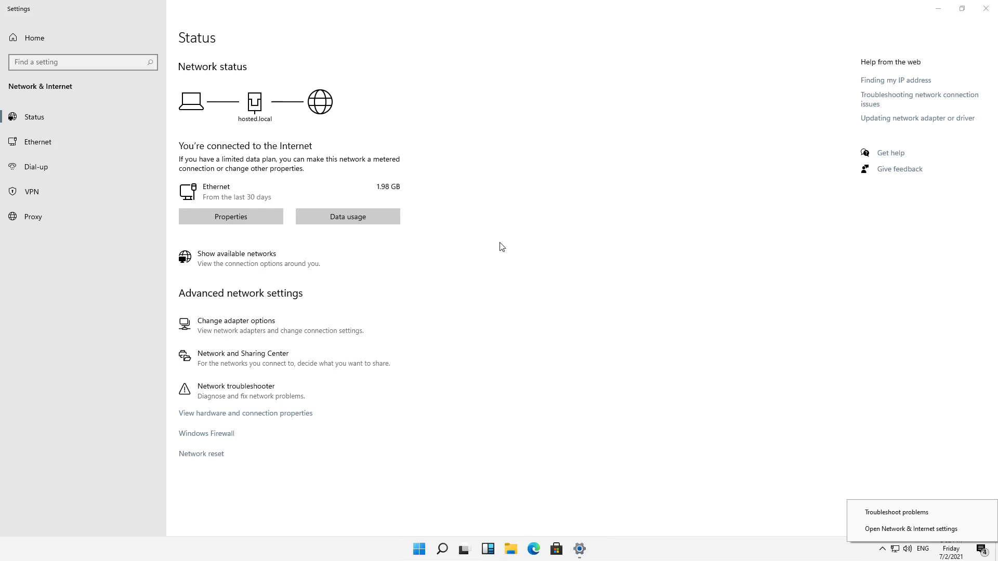
{"action": "left_click", "coordinate": [425, 324]}
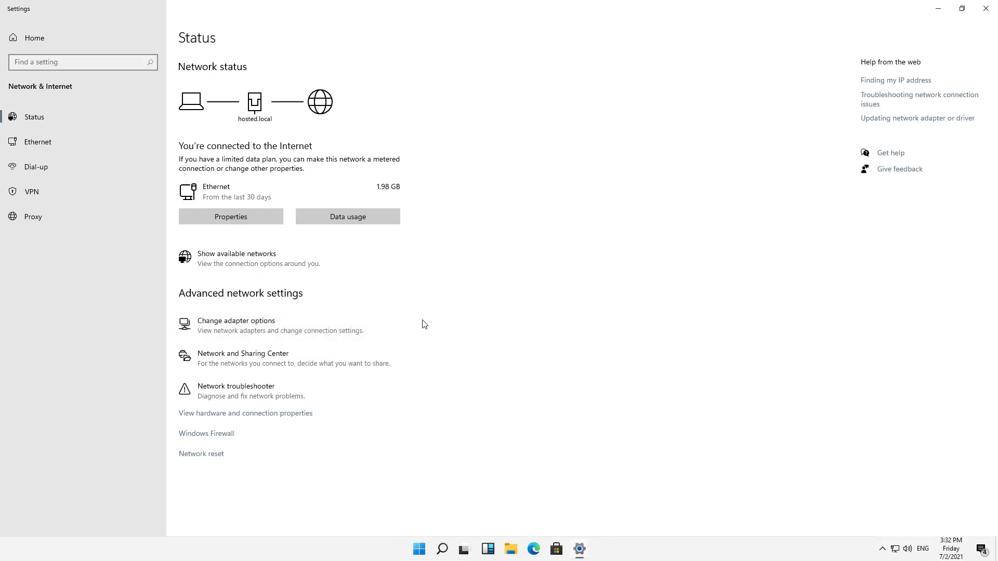
{"action": "left_click", "coordinate": [235, 324]}
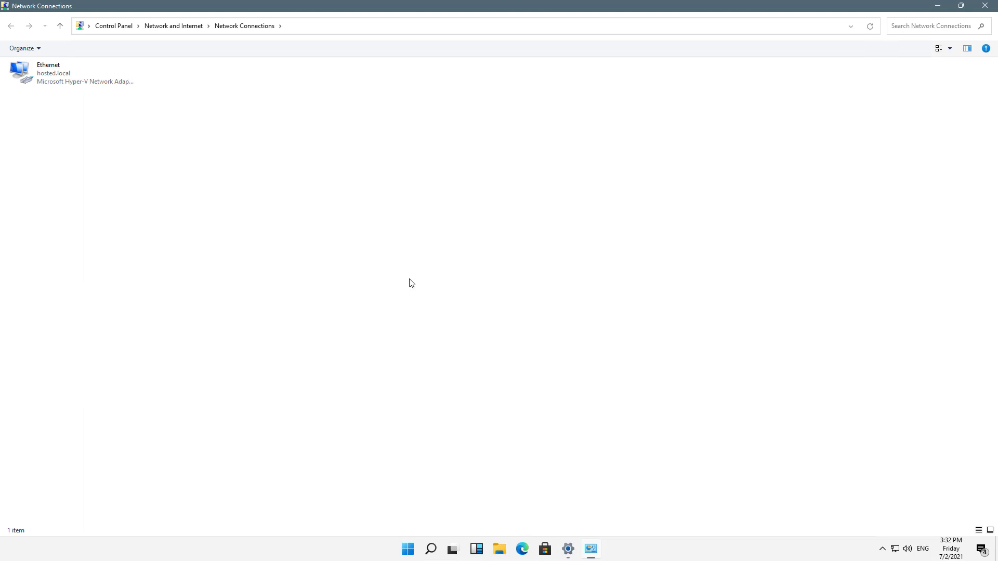
{"action": "mouse_move", "coordinate": [354, 240]}
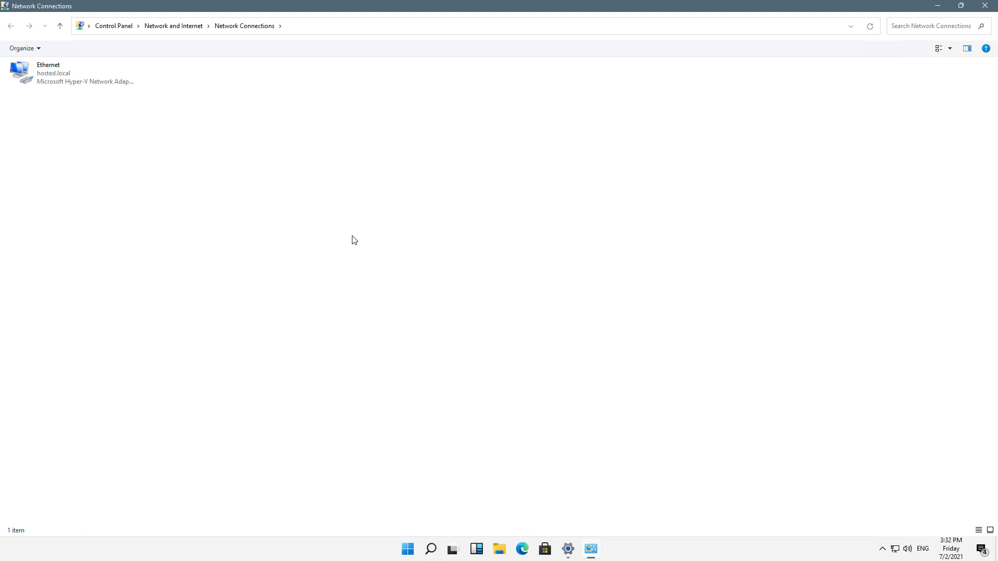
- Recheck the Ethernet details, then close the status dialogs and Network Connections window
{"action": "left_click", "coordinate": [70, 73]}
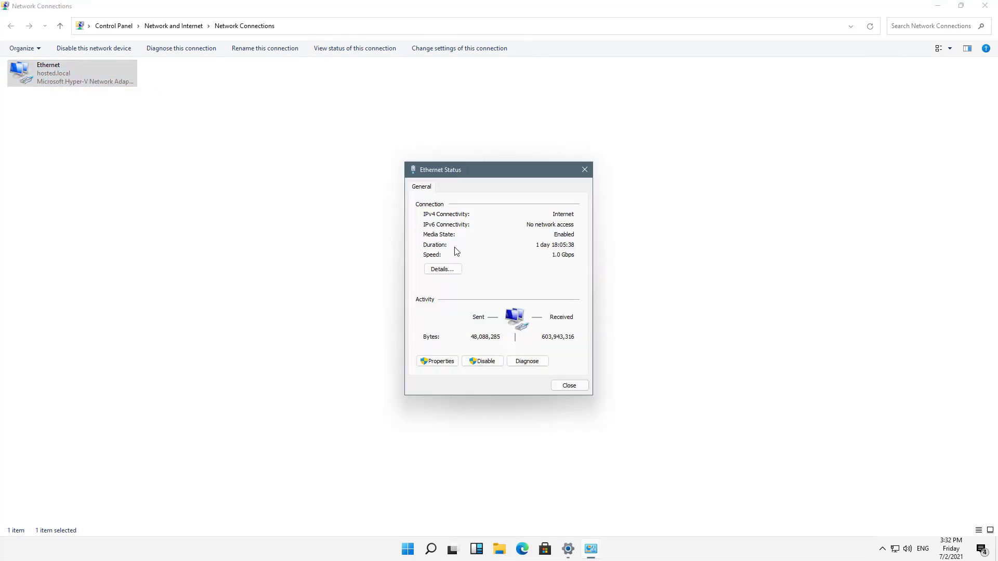
{"action": "left_click", "coordinate": [442, 268]}
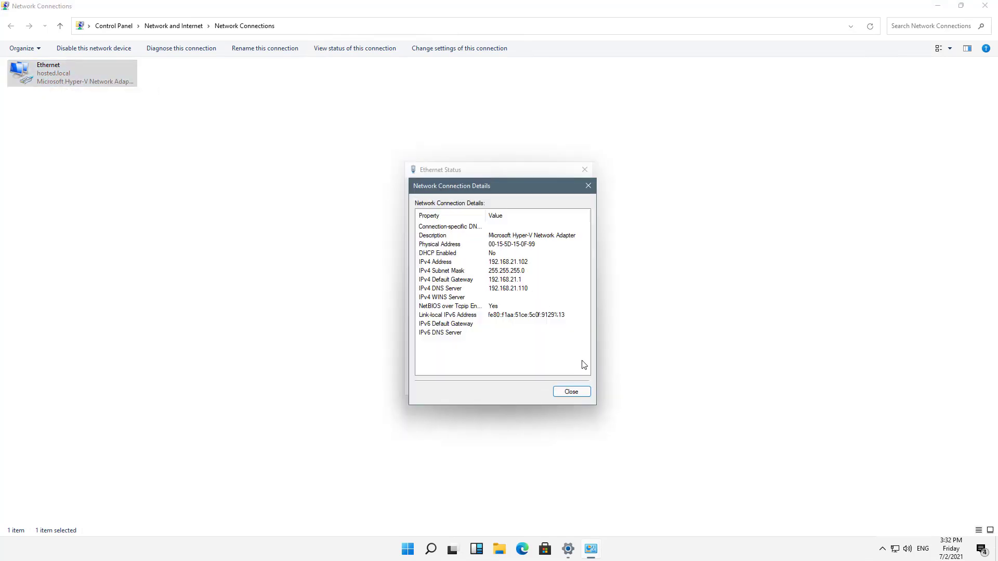
{"action": "left_click", "coordinate": [570, 391]}
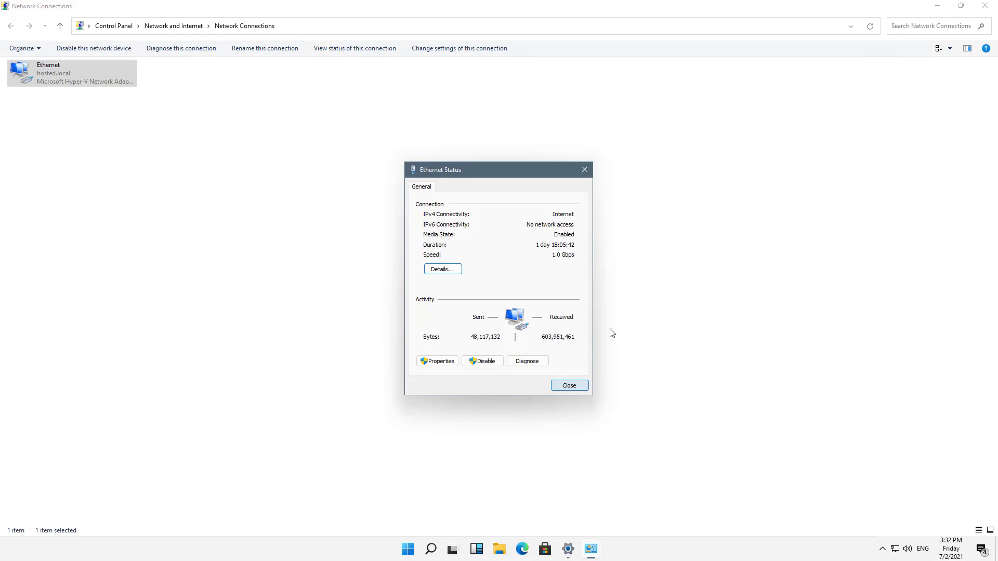
{"action": "left_click", "coordinate": [568, 385]}
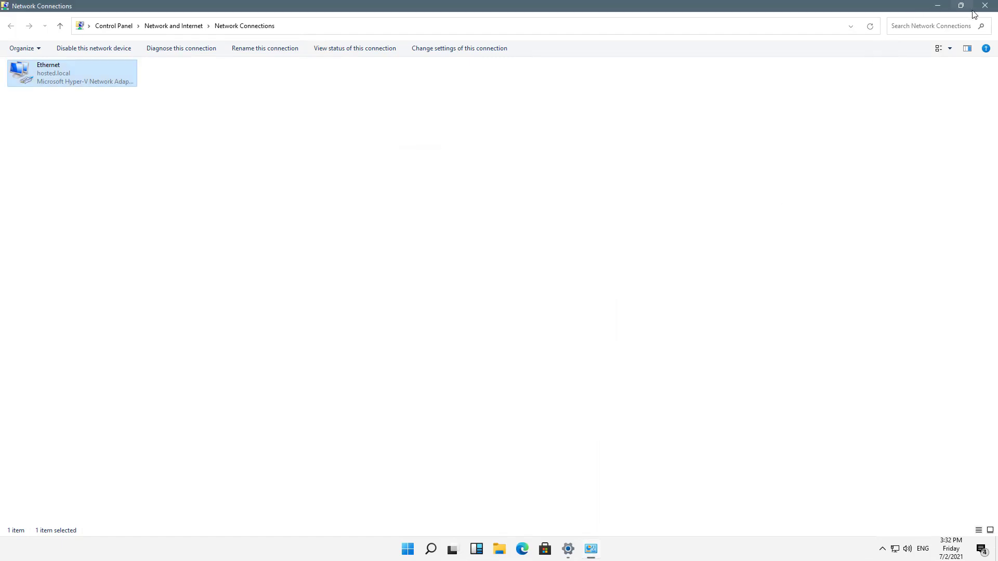
{"action": "left_click", "coordinate": [984, 5]}
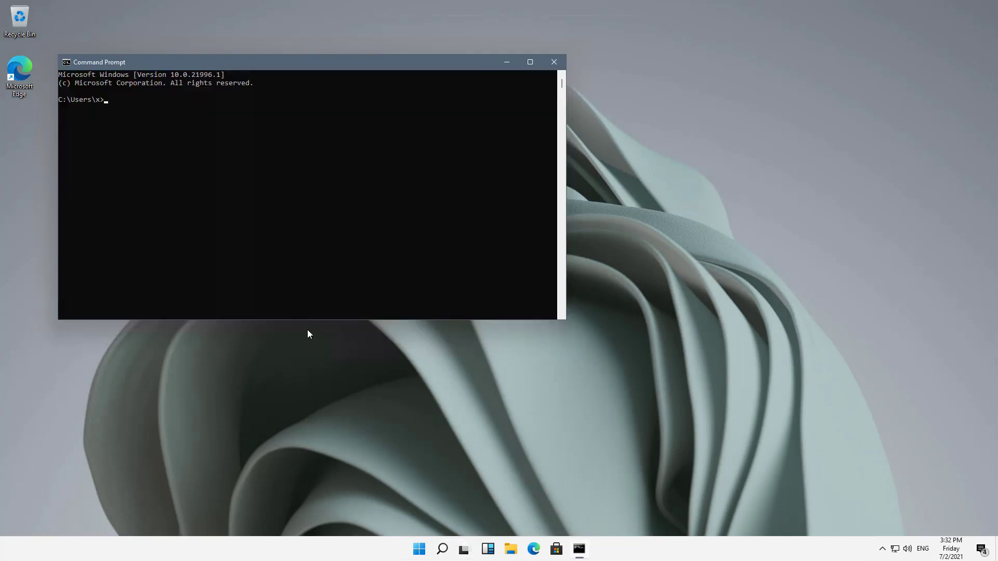
- Run ipconfig to show IPv4 192.168.21.102, mask 255.255.255.0, gateway 192.168.21.1
{"action": "type", "text": "ipcon"}
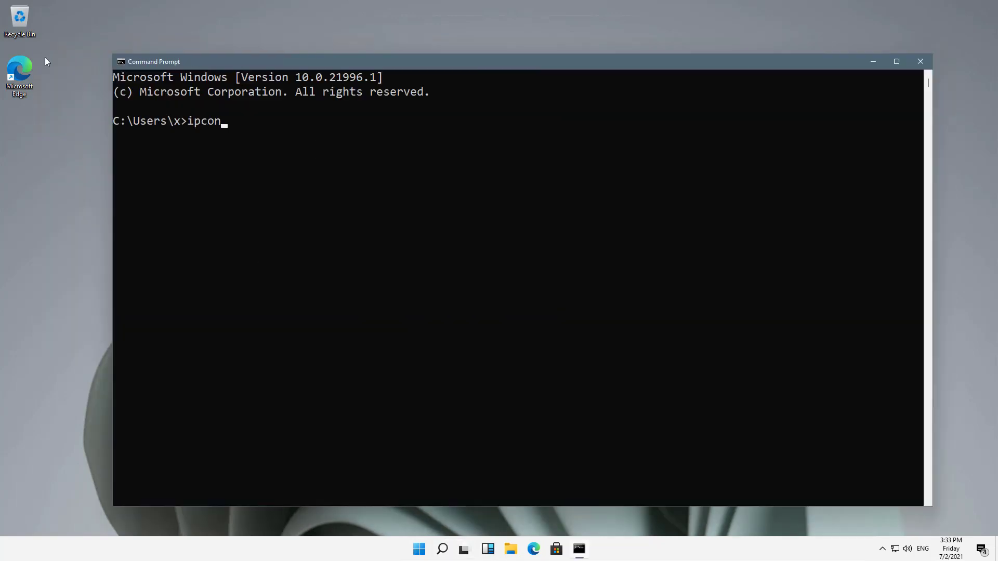
{"action": "key", "text": "Return"}
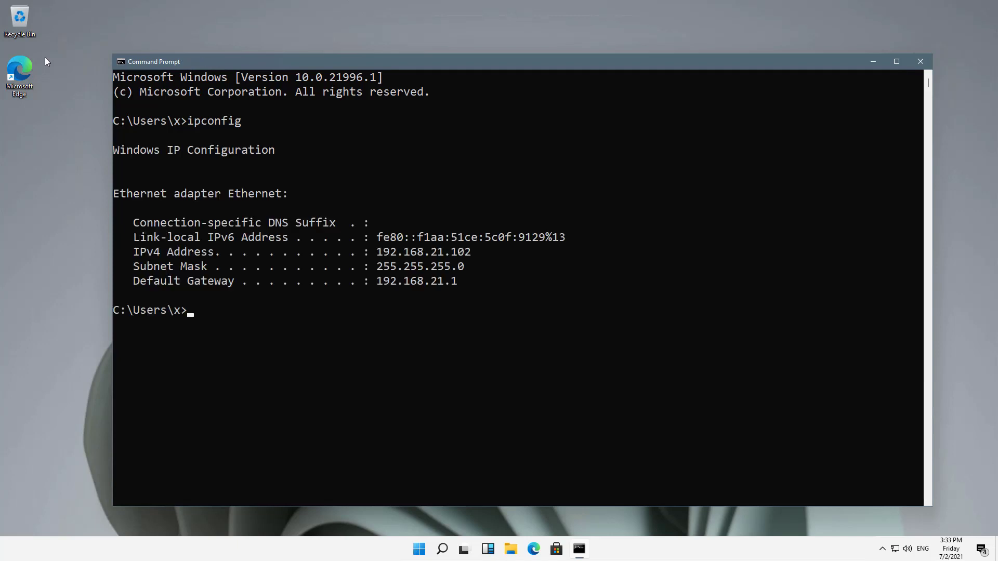
{"action": "type", "text": "ipconfig"}
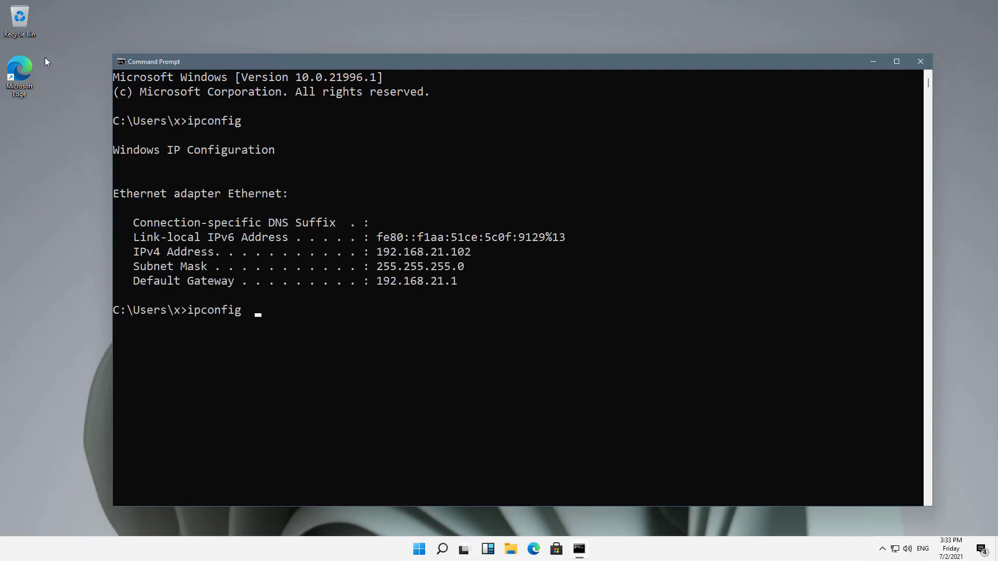
- Run ipconfig /all to show host name, MAC address and DNS server 192.168.21.110
{"action": "type", "text": "/all"}
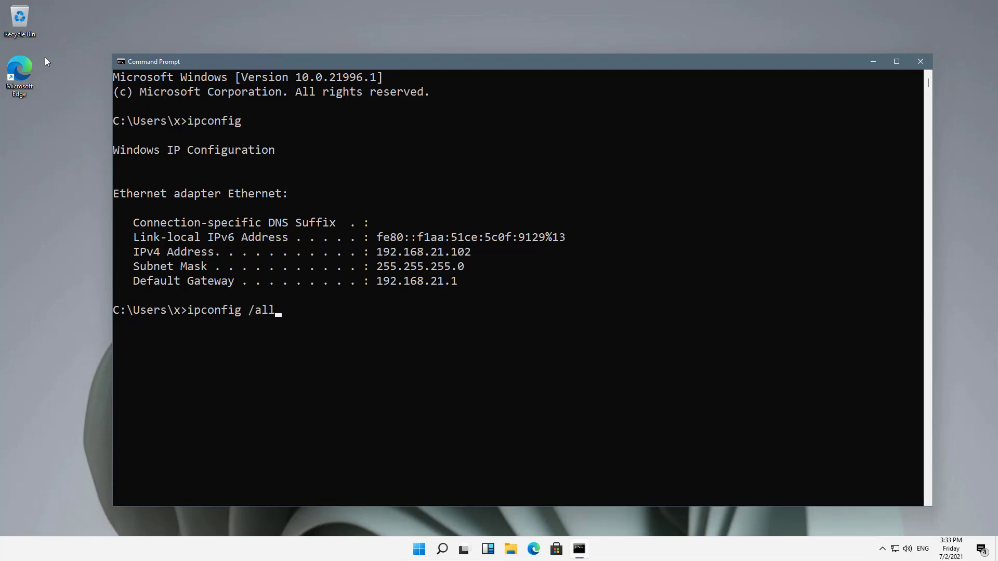
{"action": "key", "text": "Return"}
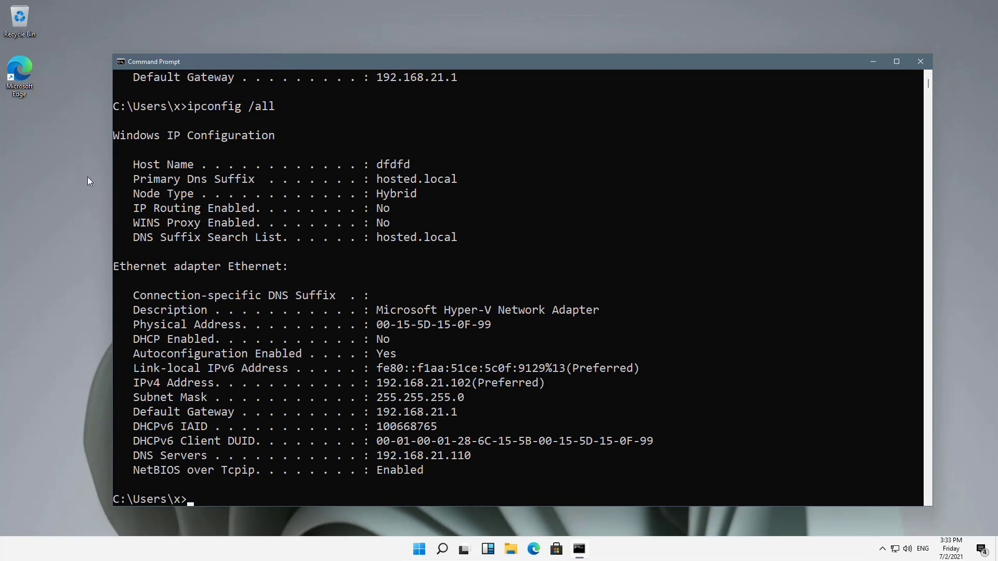
{"action": "mouse_move", "coordinate": [196, 253]}
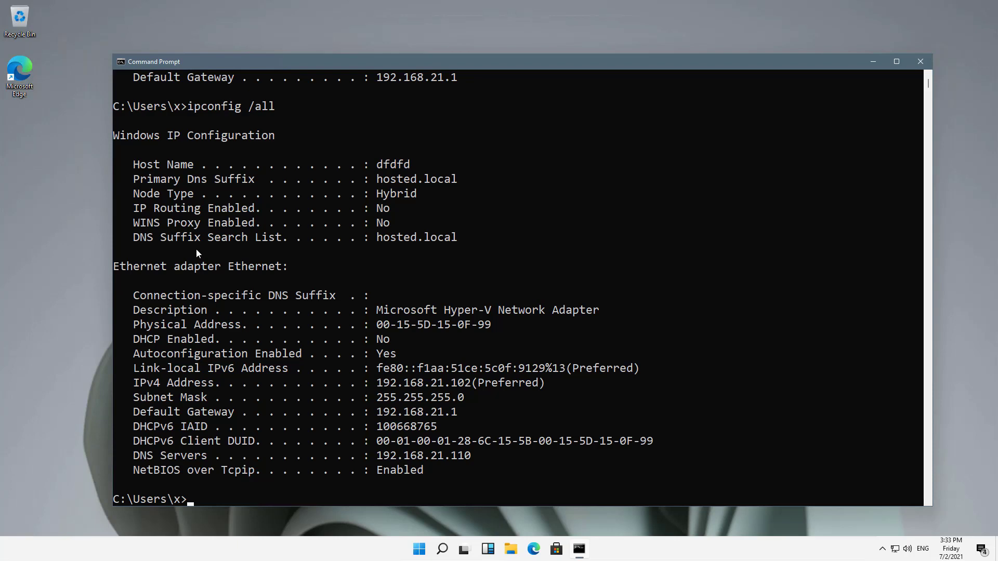
{"action": "mouse_move", "coordinate": [253, 304]}
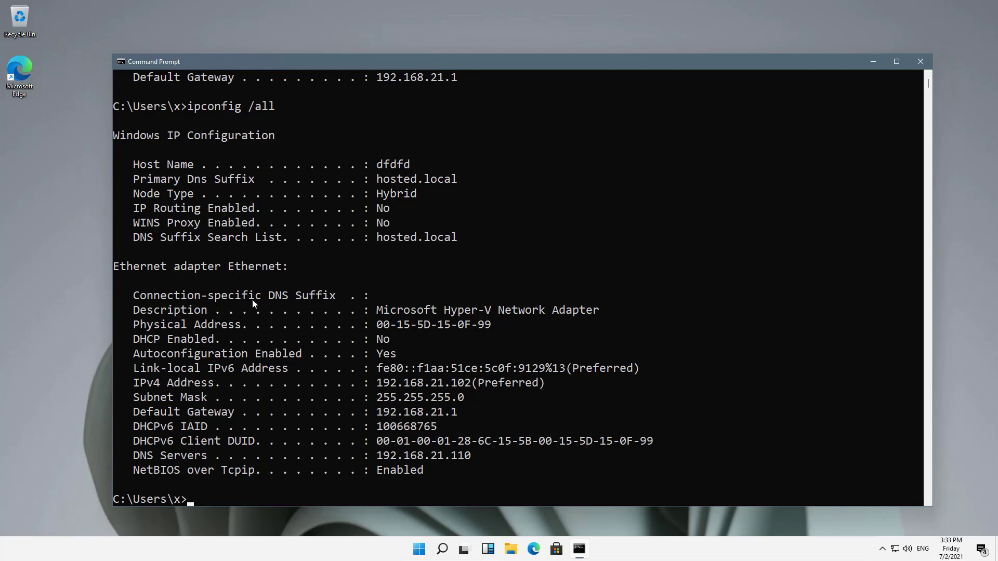
{"action": "mouse_move", "coordinate": [247, 304]}
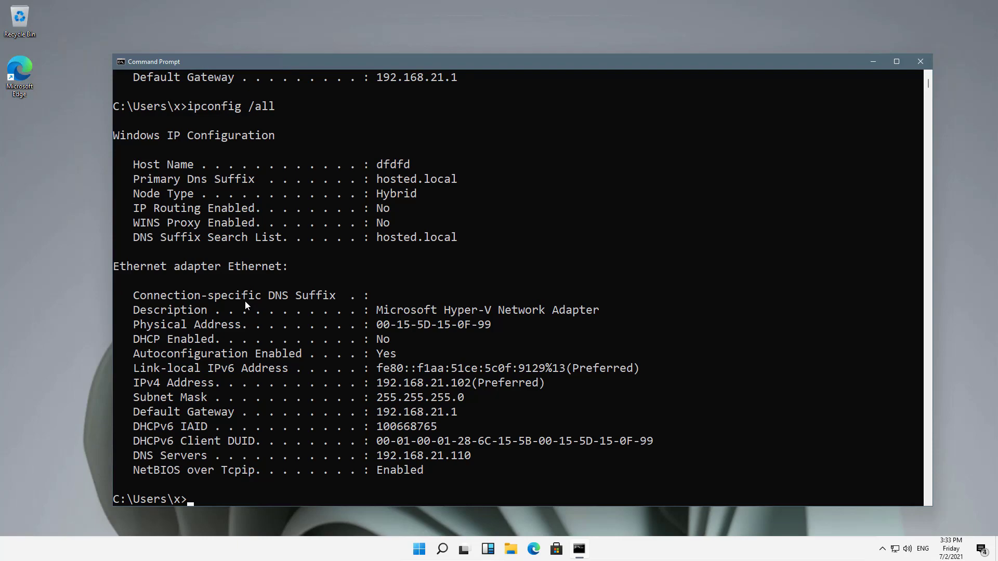